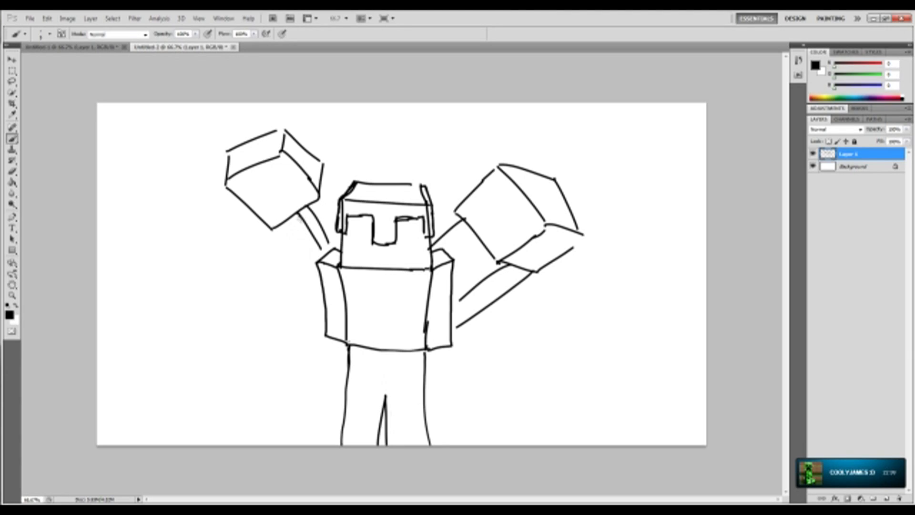
Step: Ink clean outlines over the rough stick sketch on a new layer
{"action": "left_click_drag", "start_coordinate": [297, 219], "coordinate": [286, 242]}
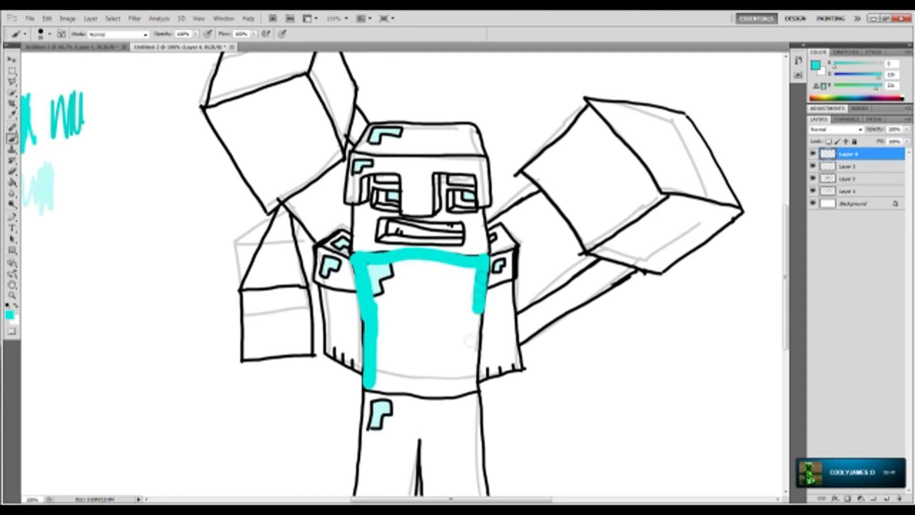
Step: Paint the helmet, chestplate and leggings solid cyan on their layers, then add darker chest muscle shading
{"action": "left_click", "coordinate": [426, 316]}
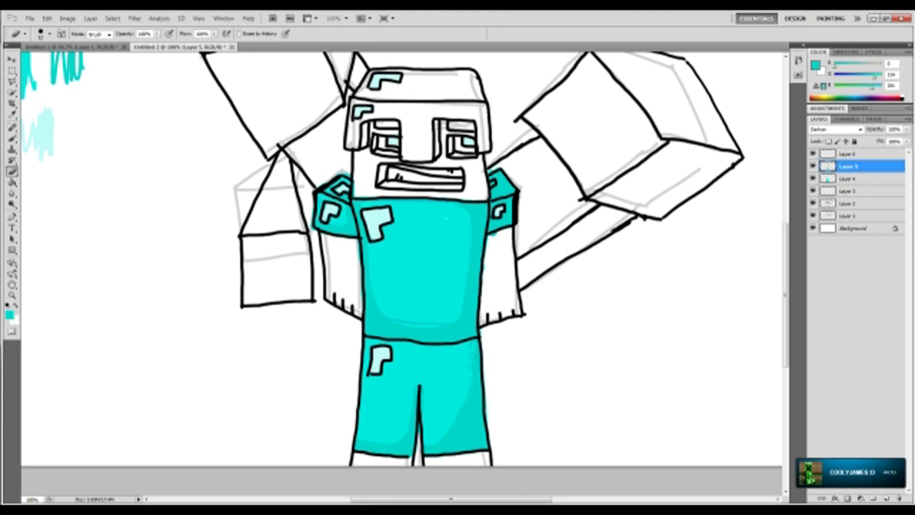
{"action": "left_click", "coordinate": [852, 179]}
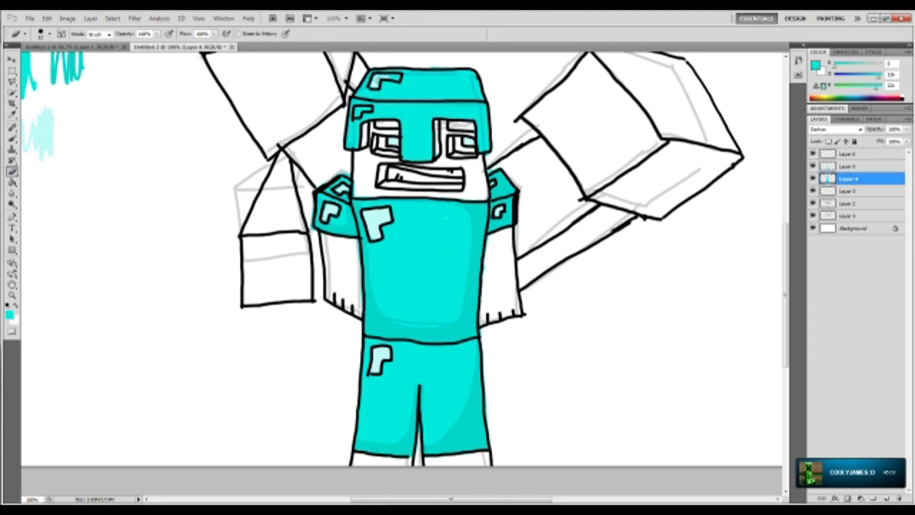
{"action": "left_click", "coordinate": [852, 166]}
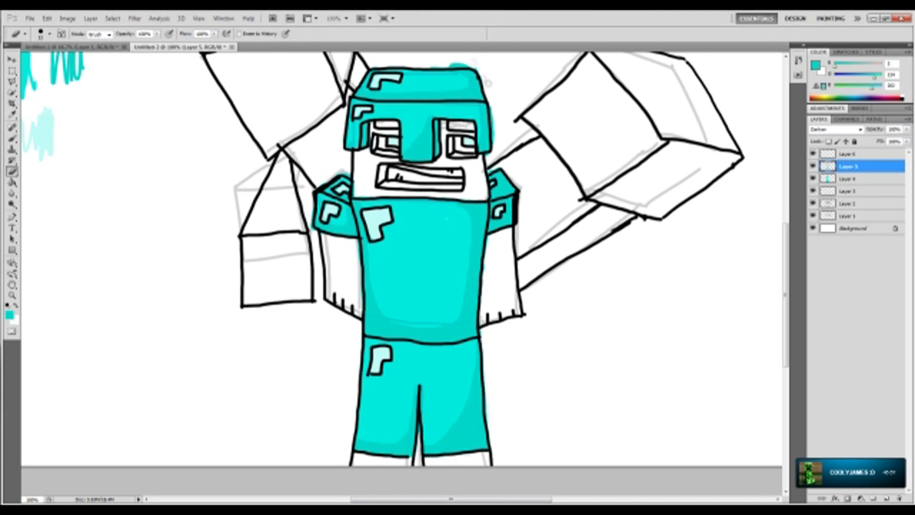
{"action": "left_click", "coordinate": [49, 33]}
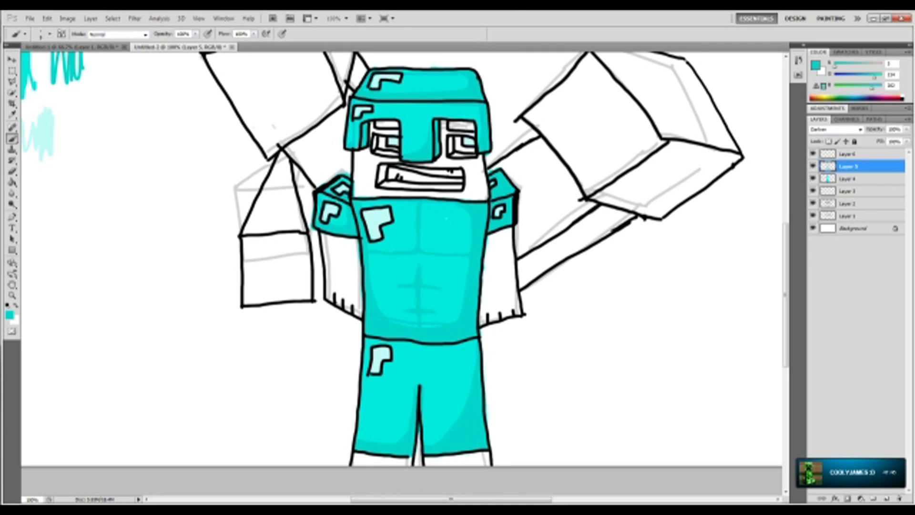
{"action": "left_click", "coordinate": [847, 190]}
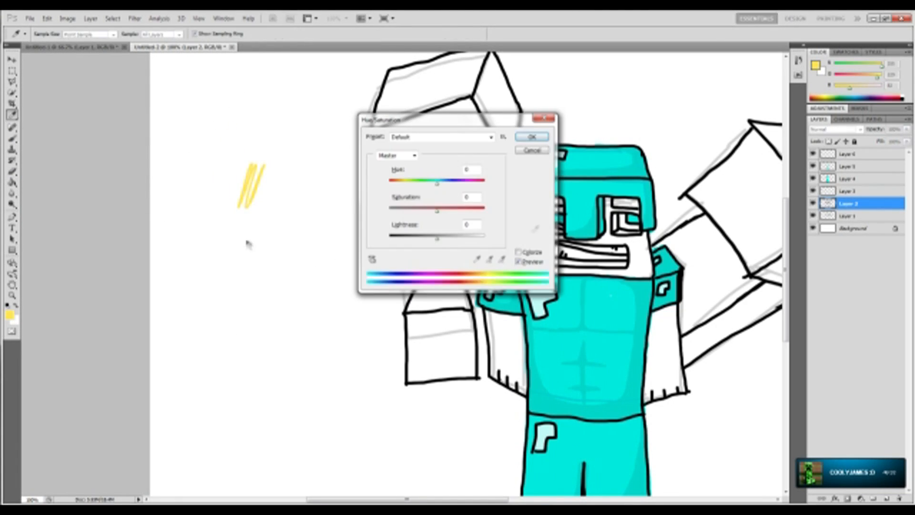
Step: Pick a tan foreground colour and brush the face and arms, then choose a darker brown for shading
{"action": "left_click", "coordinate": [531, 136]}
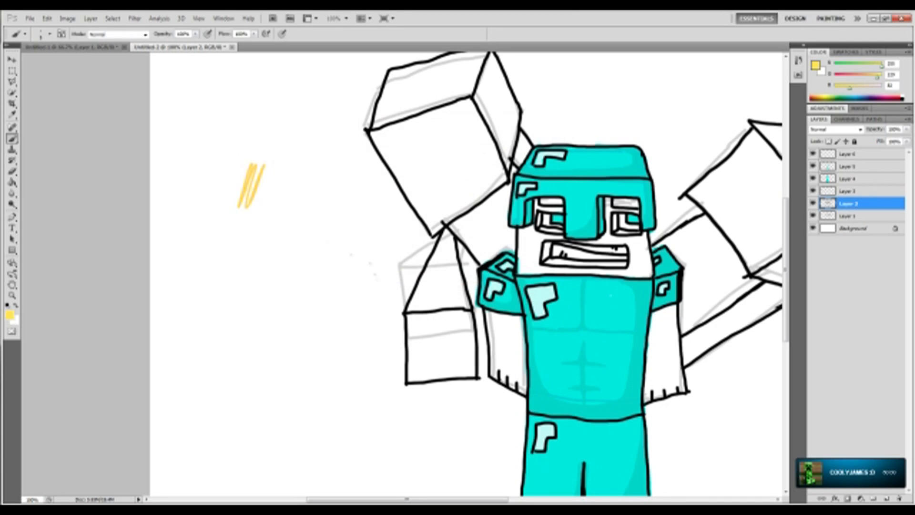
{"action": "left_click", "coordinate": [9, 313]}
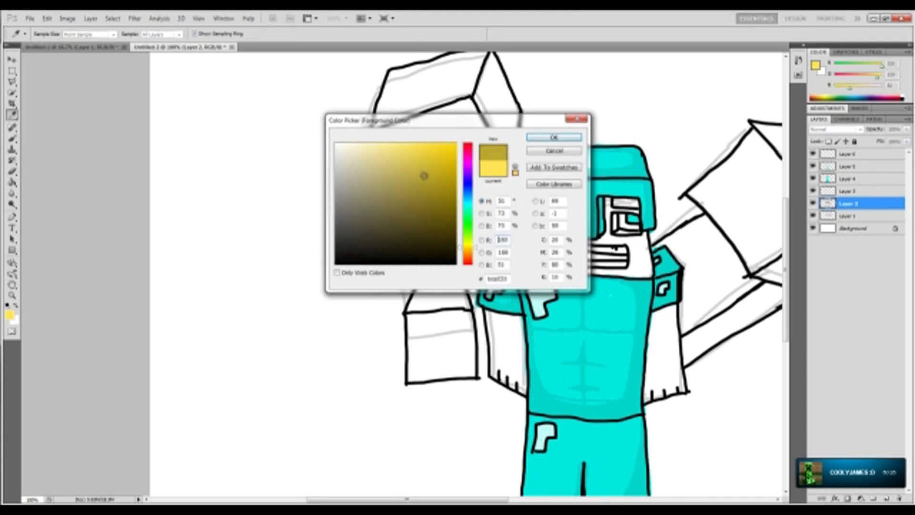
{"action": "left_click", "coordinate": [553, 136]}
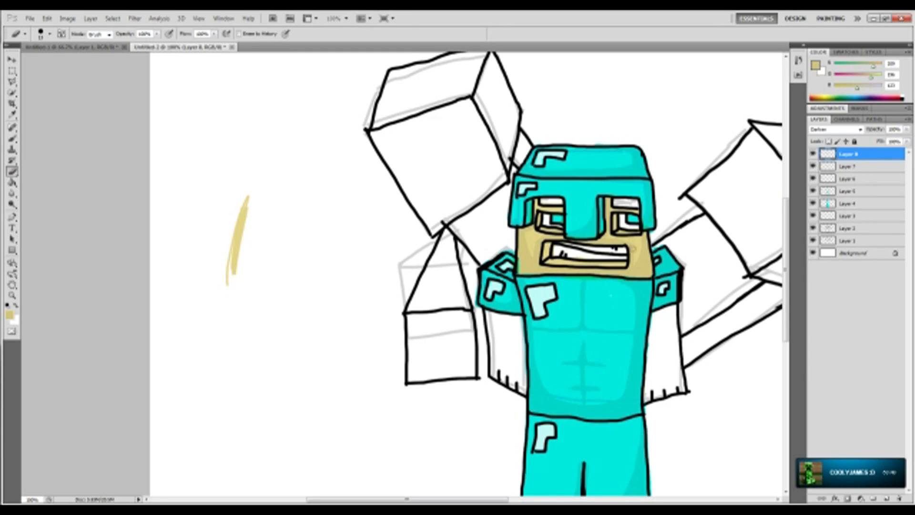
{"action": "left_click", "coordinate": [849, 166]}
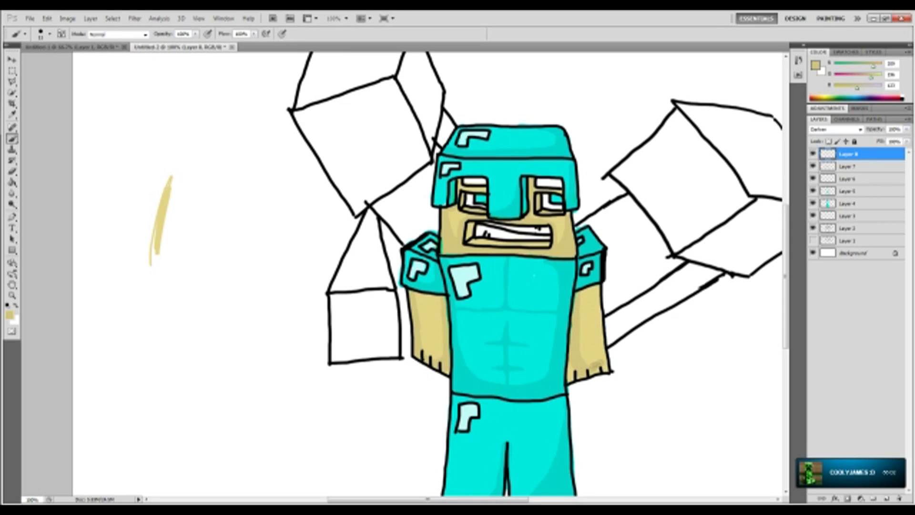
{"action": "left_click", "coordinate": [852, 166]}
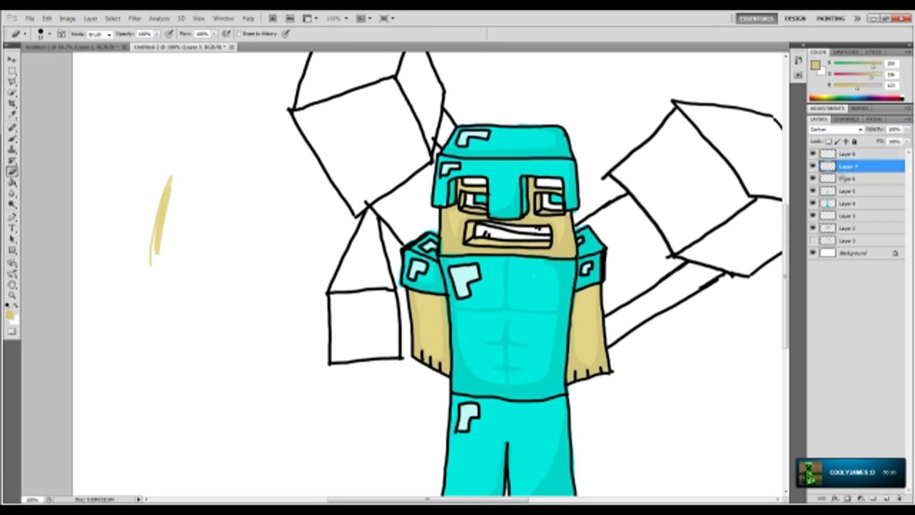
{"action": "left_click", "coordinate": [9, 316]}
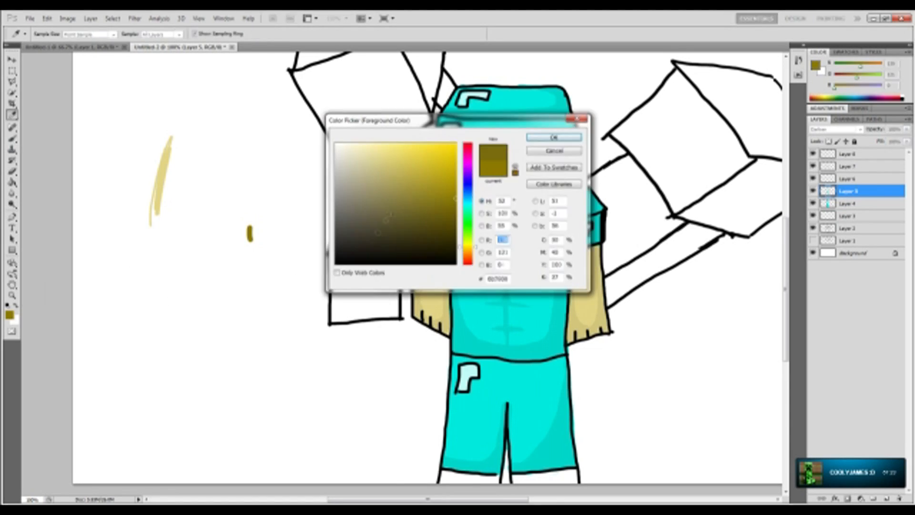
Step: Confirm the darker brown and shade the face before sketching the zombie and creeper in black
{"action": "left_click", "coordinate": [553, 136]}
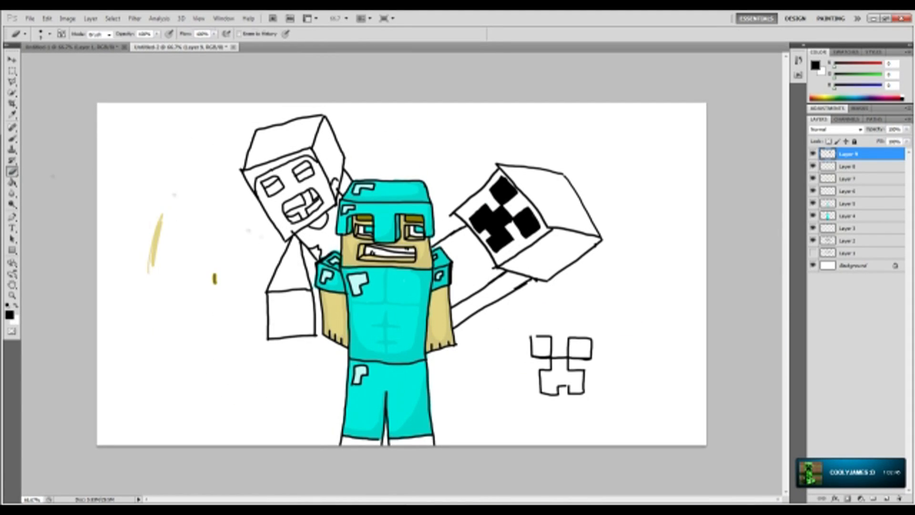
Step: Choose red for the zombie's blood and green for the zombie and creeper bodies
{"action": "left_click", "coordinate": [852, 241]}
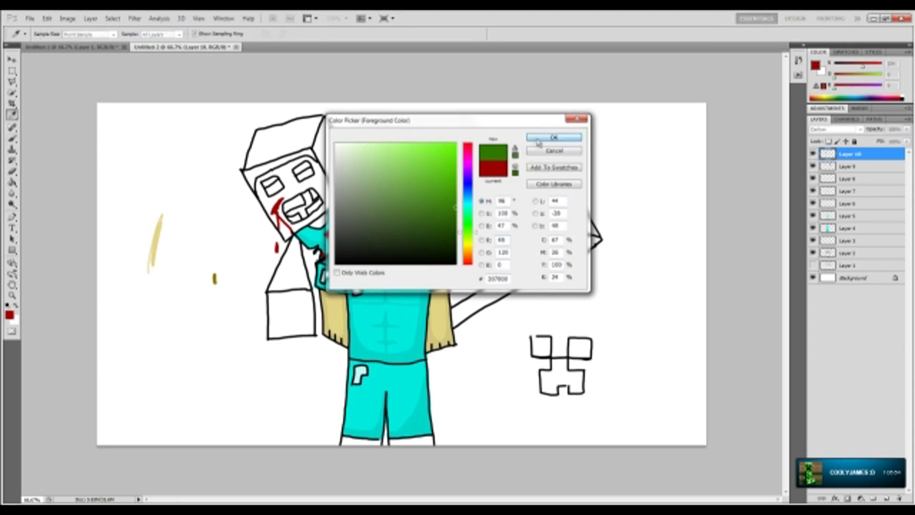
{"action": "left_click", "coordinate": [553, 138]}
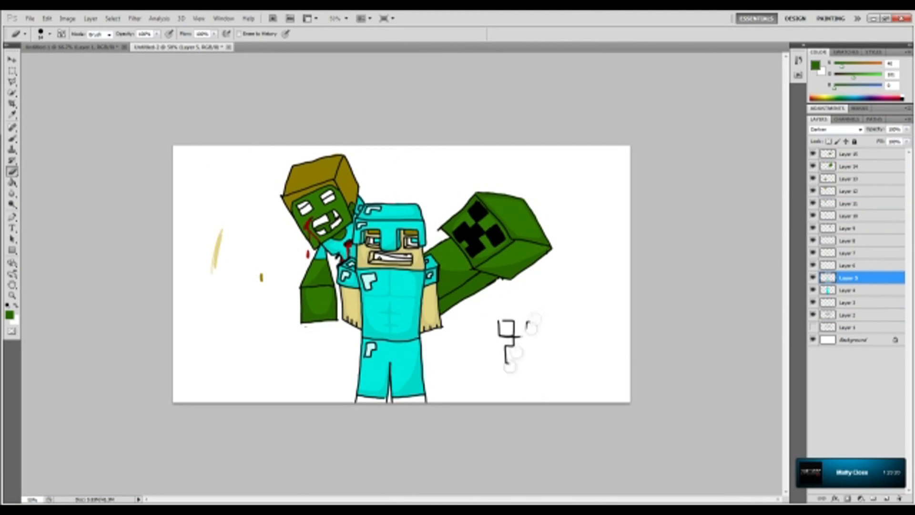
Step: Merge the drawing layers, select the black background layer and pick a larger brush
{"action": "left_click", "coordinate": [847, 314]}
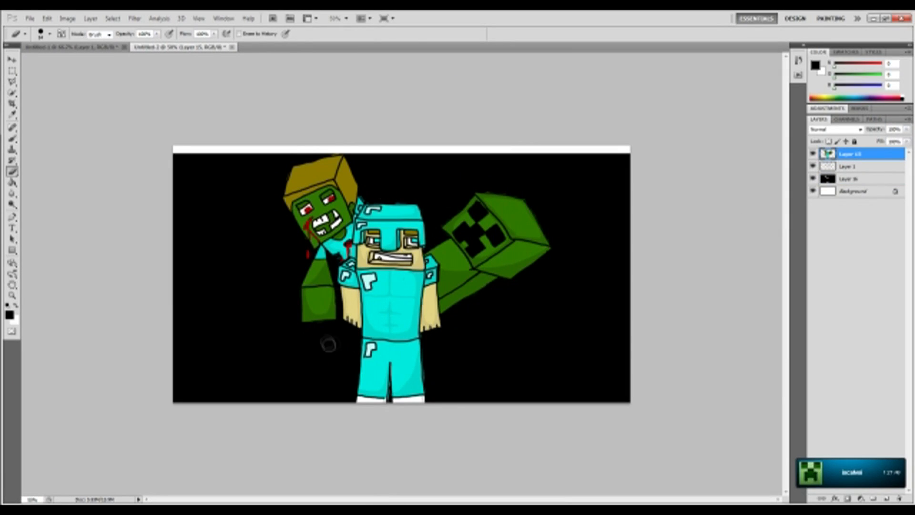
{"action": "left_click", "coordinate": [849, 179]}
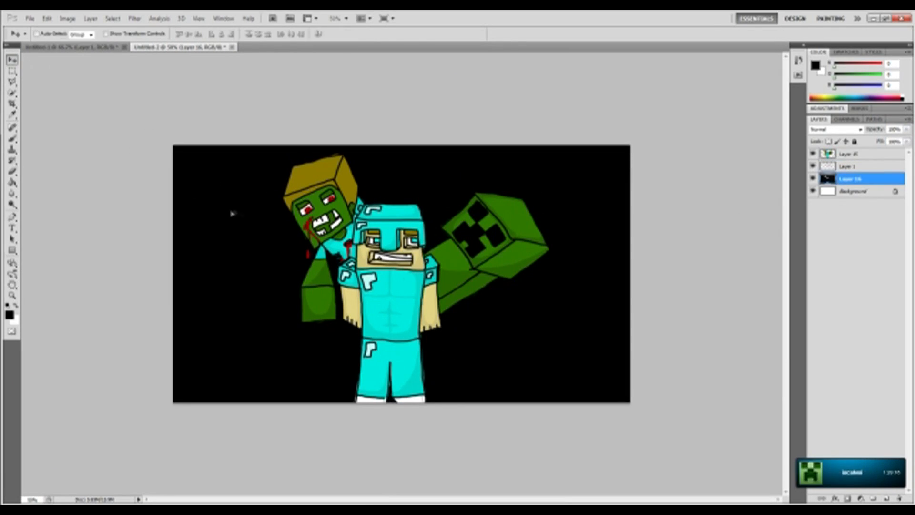
{"action": "left_click", "coordinate": [11, 170]}
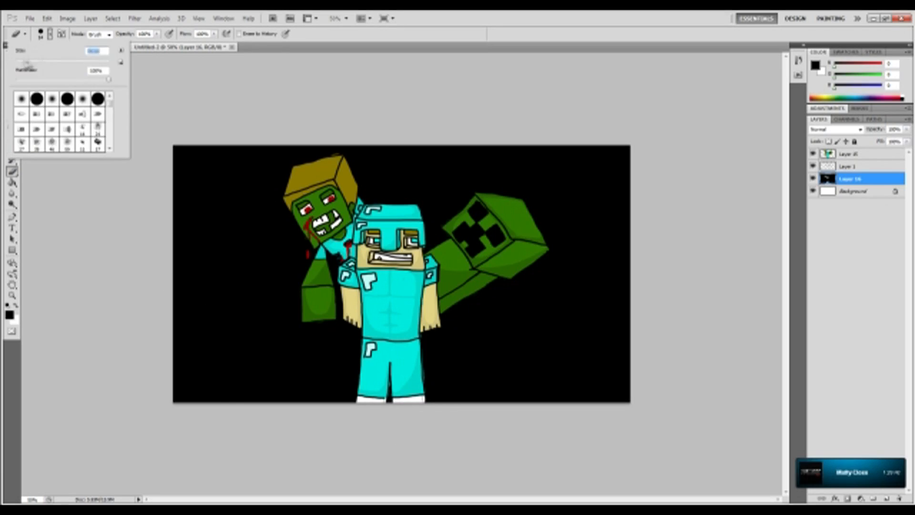